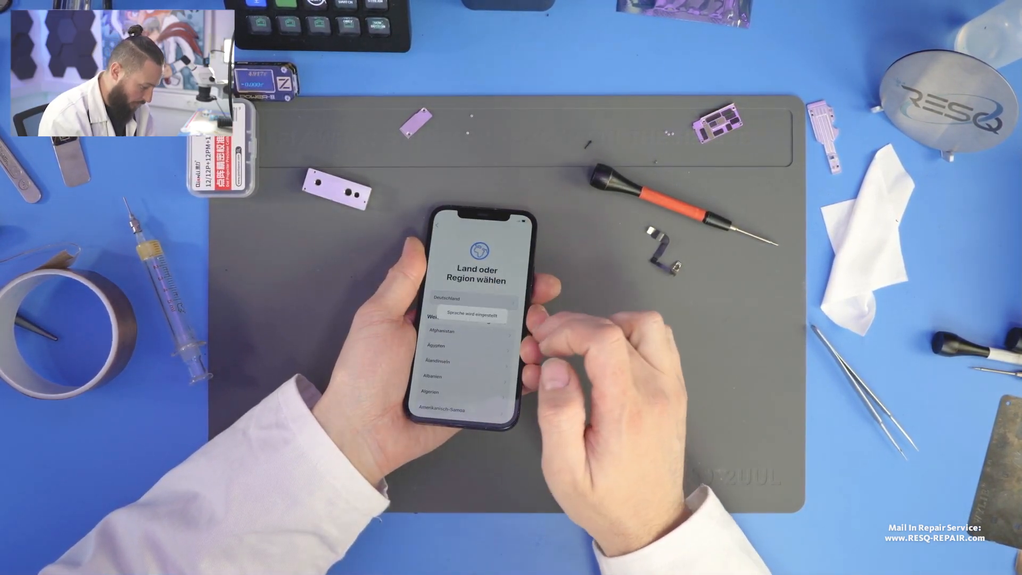
# Select Deutschland on the region screen to reach the Wi-Fi selection screen.
pyautogui.click(451, 298)
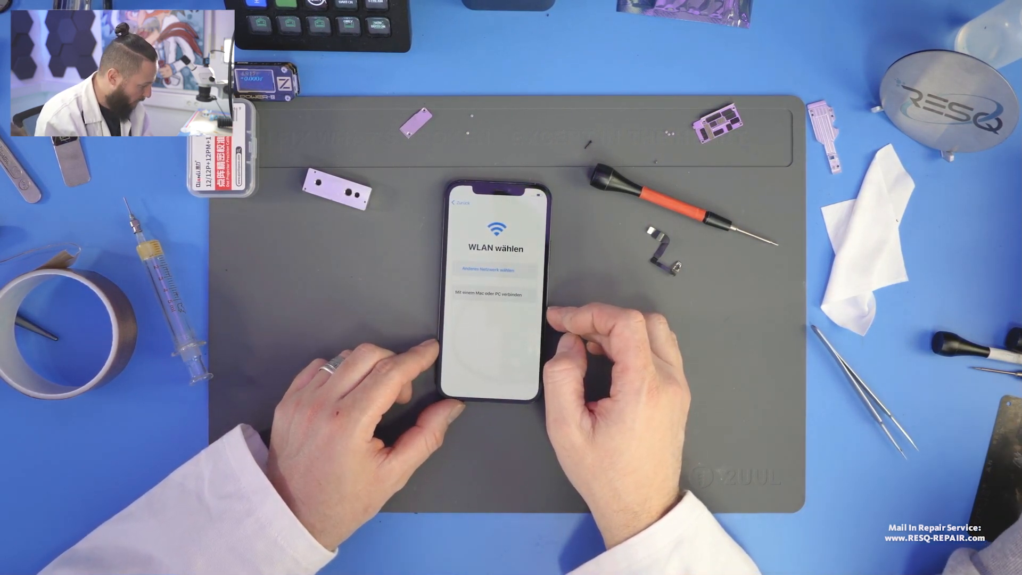